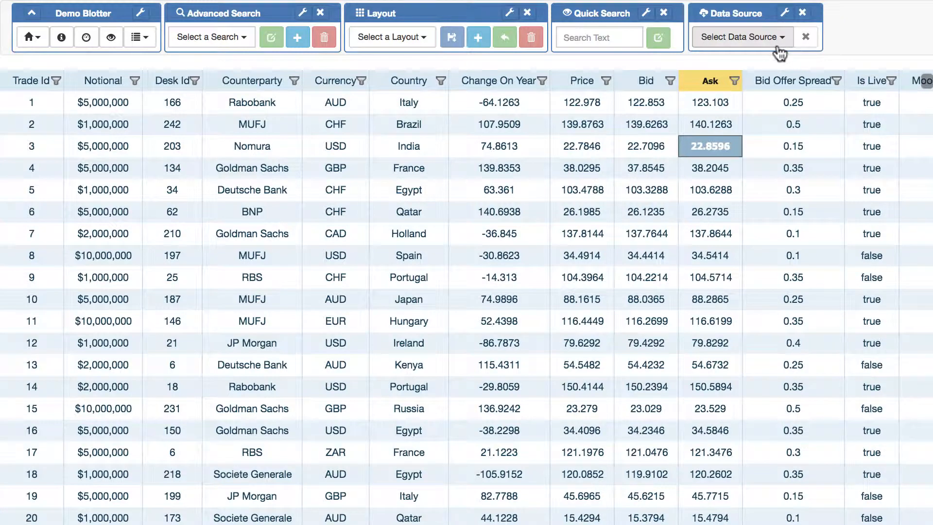
# Switch the Data Source to Dollar, then Euro, then Sterling, ending on GBP trades
pyautogui.click(741, 37)
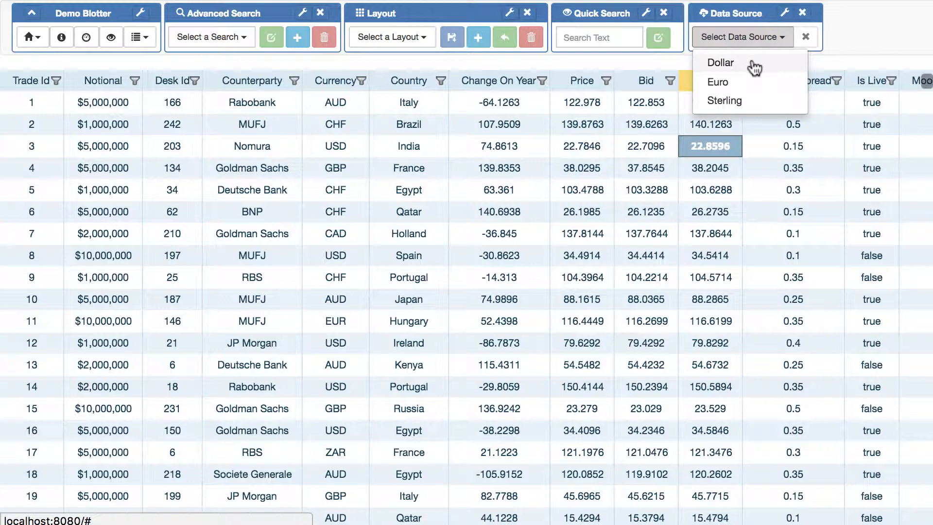
pyautogui.click(719, 62)
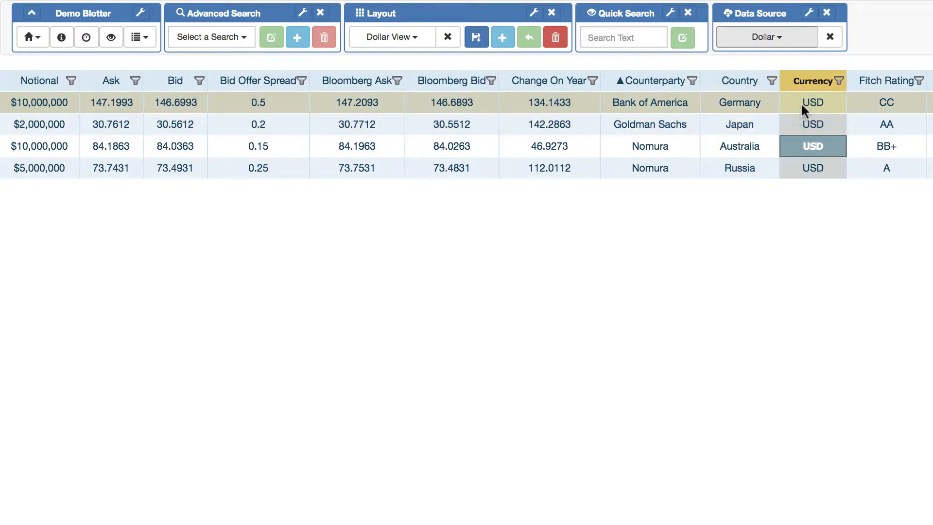
pyautogui.click(765, 37)
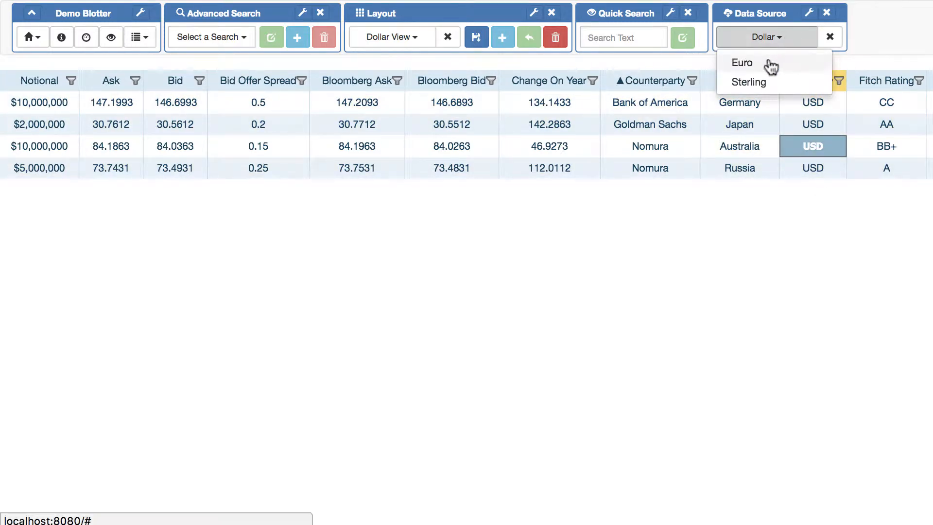
pyautogui.click(742, 63)
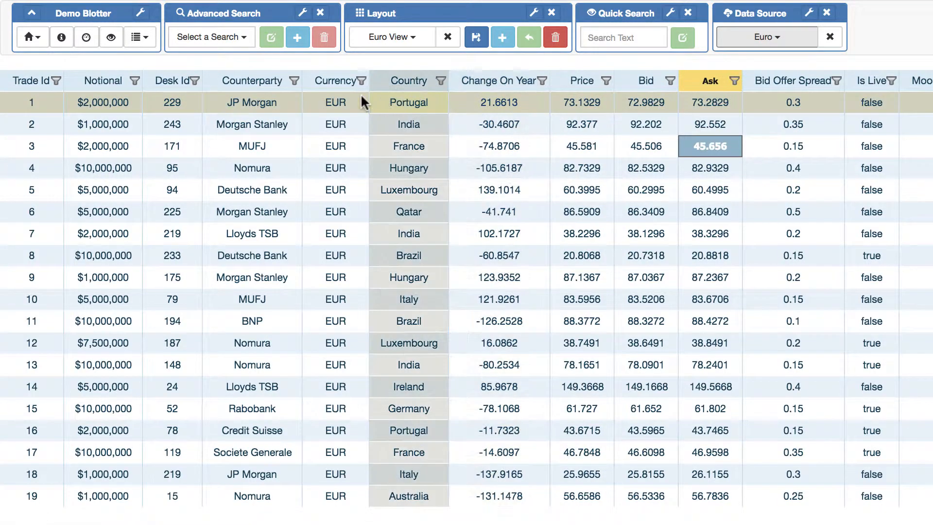
pyautogui.click(766, 37)
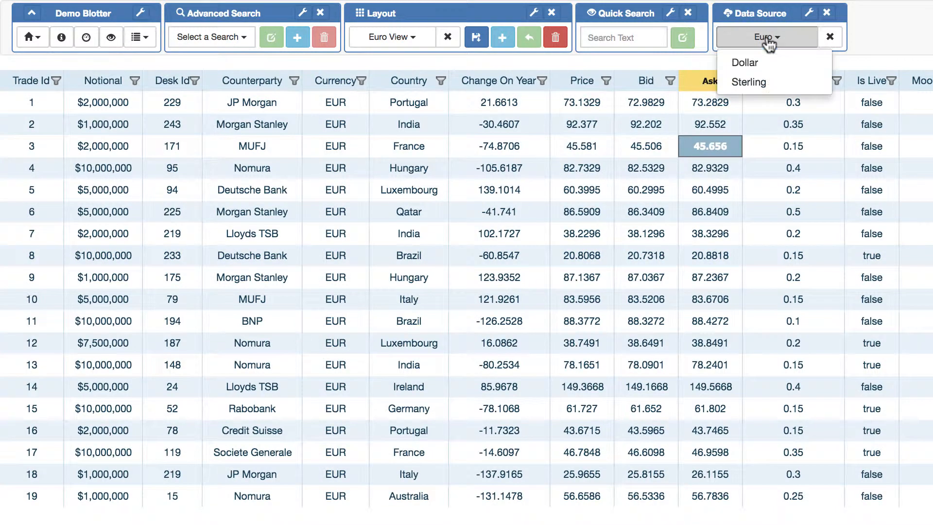
pyautogui.click(747, 82)
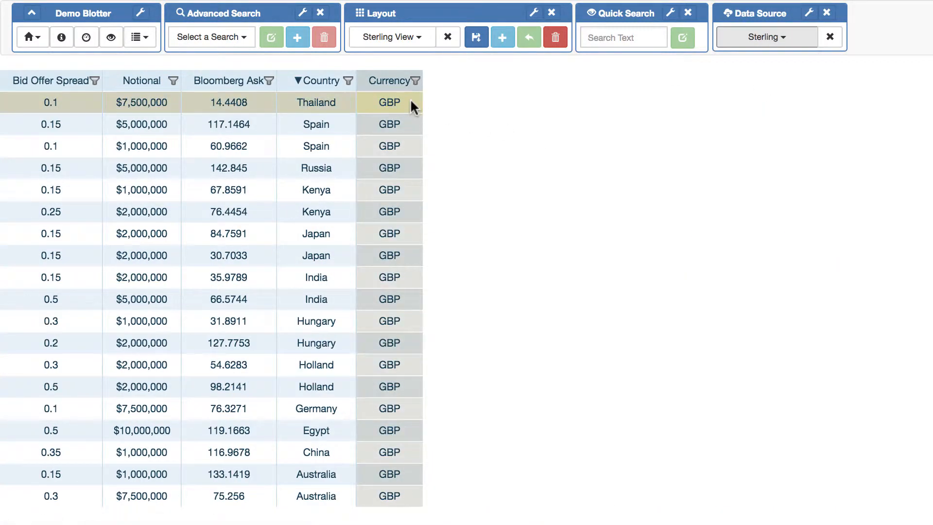
pyautogui.click(389, 190)
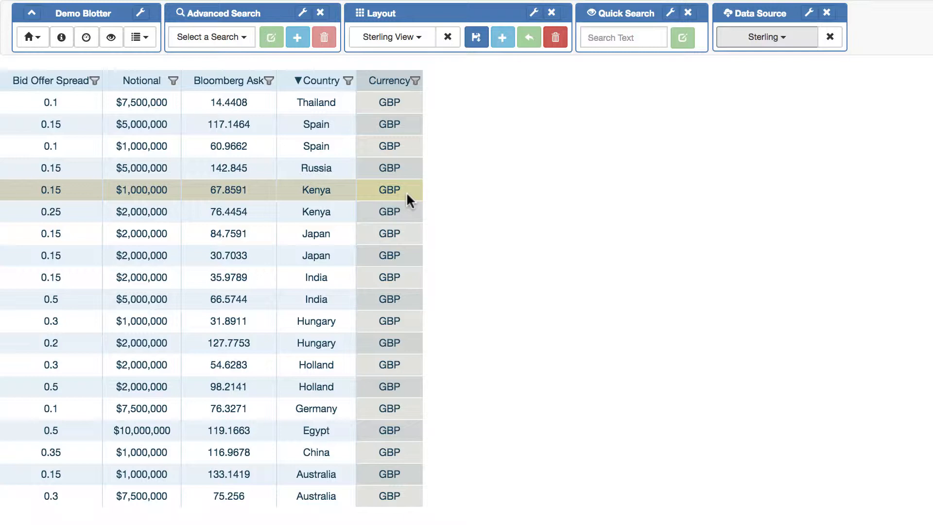
pyautogui.click(316, 211)
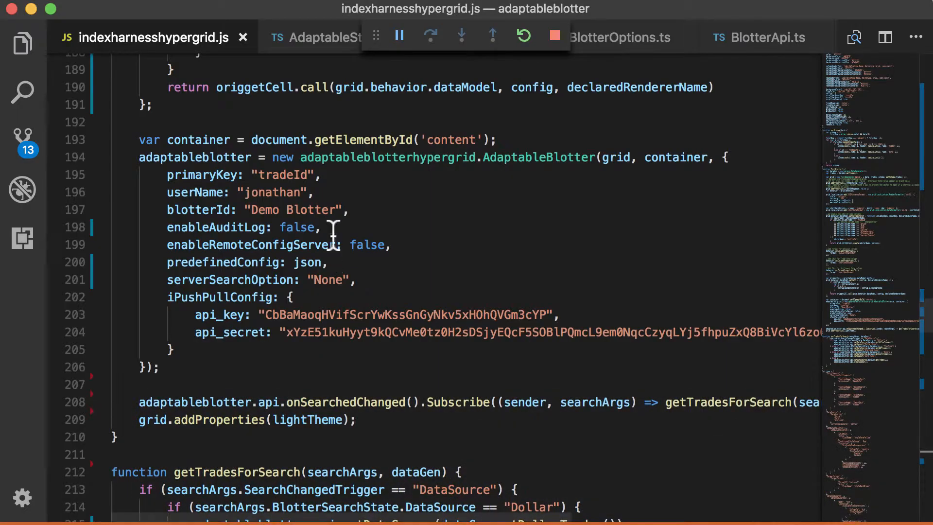
pyautogui.moveTo(223, 262)
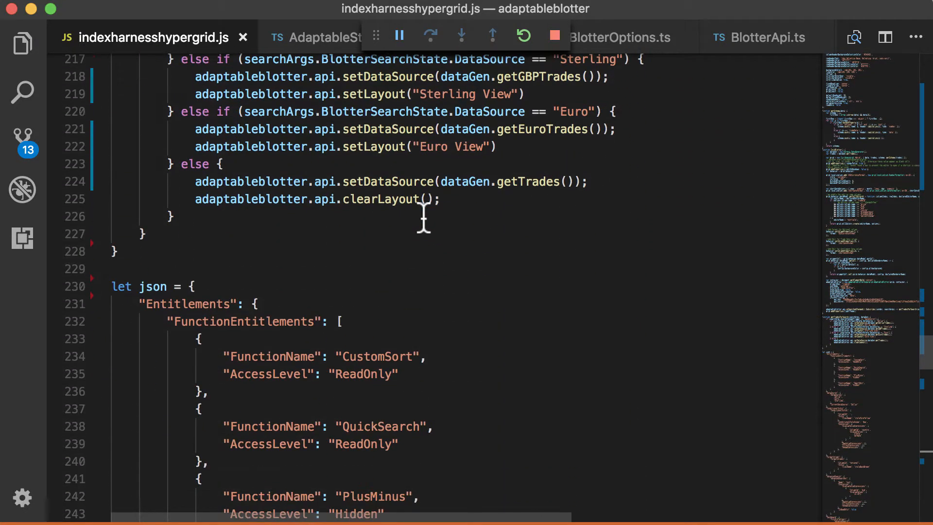
# Scroll indexharnesshypergrid.js down to the DataSource config listing Dollar, Euro and Sterling
pyautogui.scroll(-3)
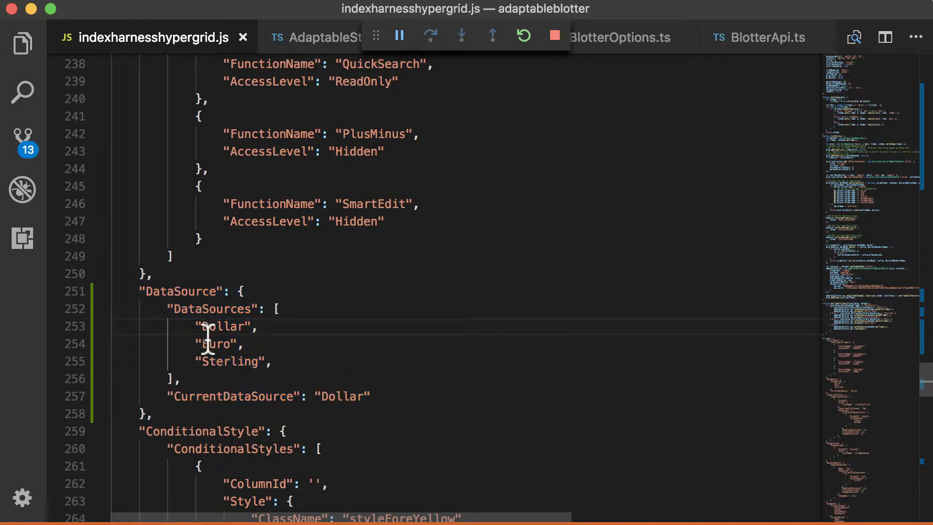
pyautogui.moveTo(282, 415)
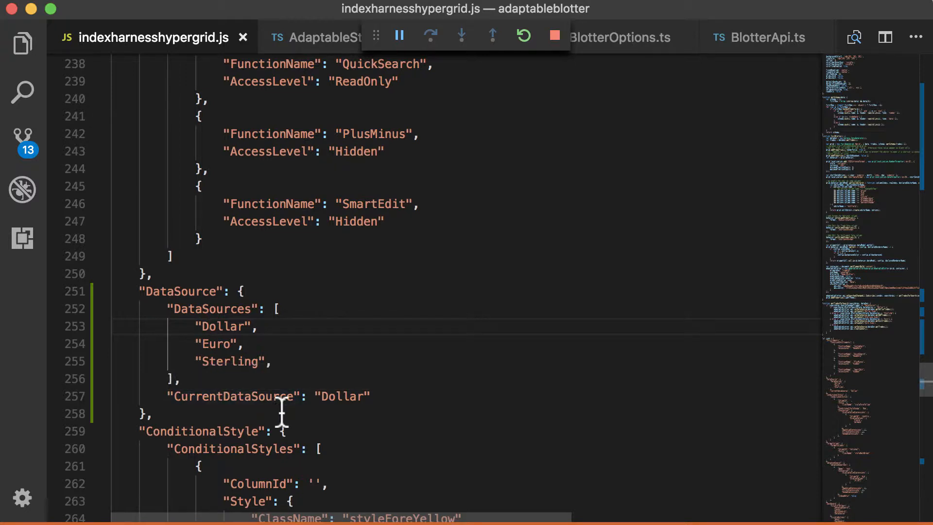
pyautogui.moveTo(336, 397)
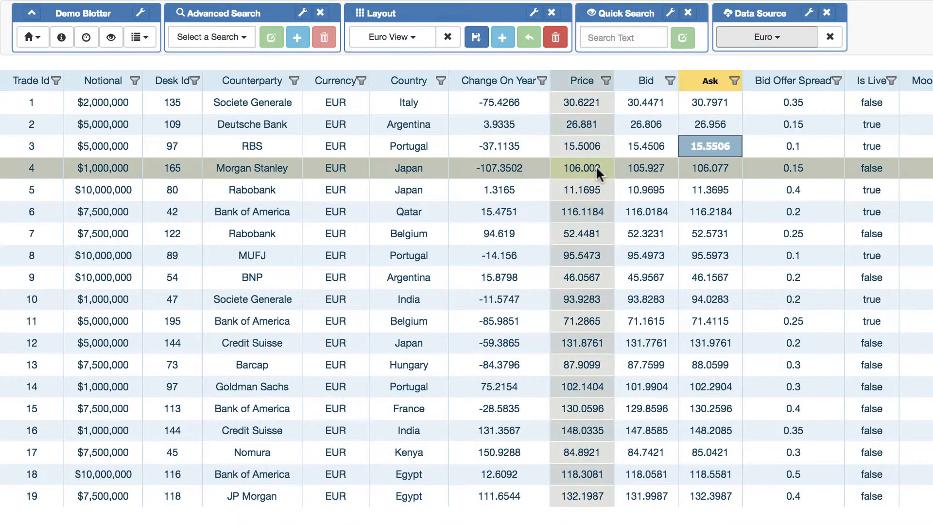
pyautogui.click(709, 146)
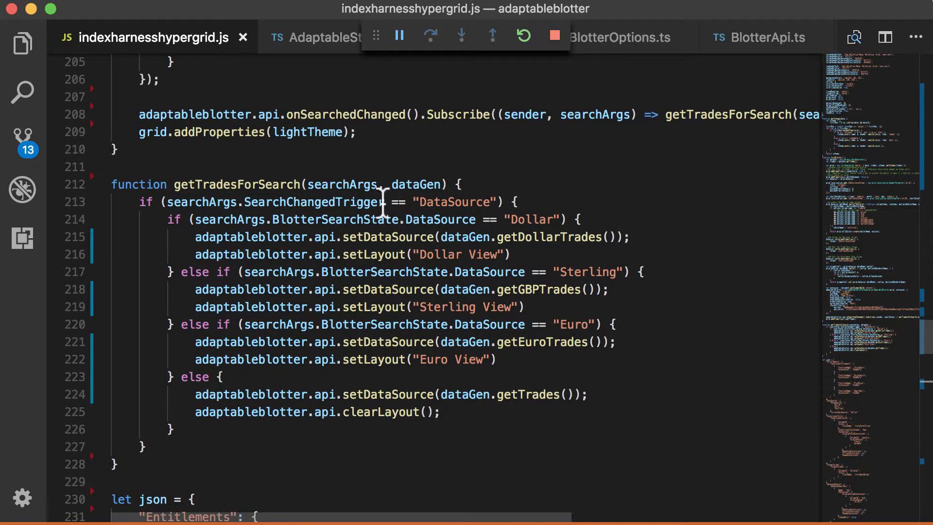
pyautogui.moveTo(342, 185)
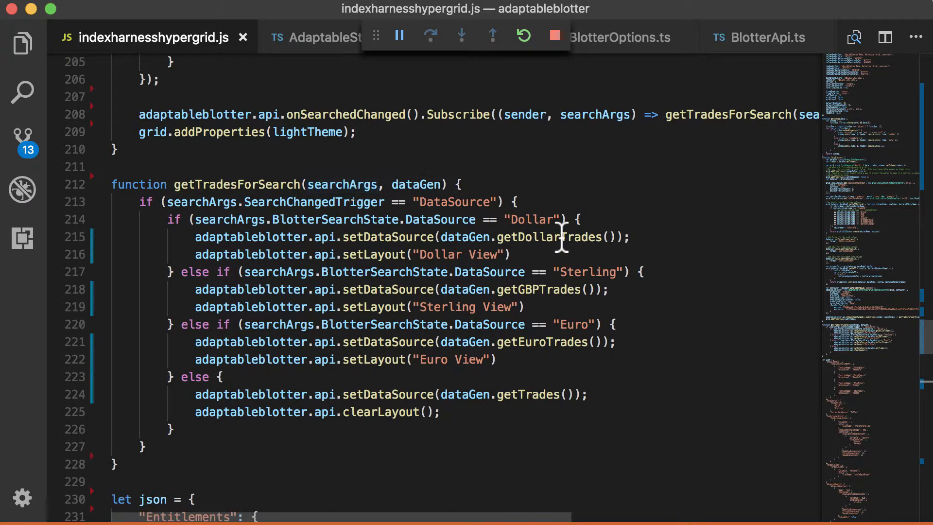
pyautogui.moveTo(534, 219)
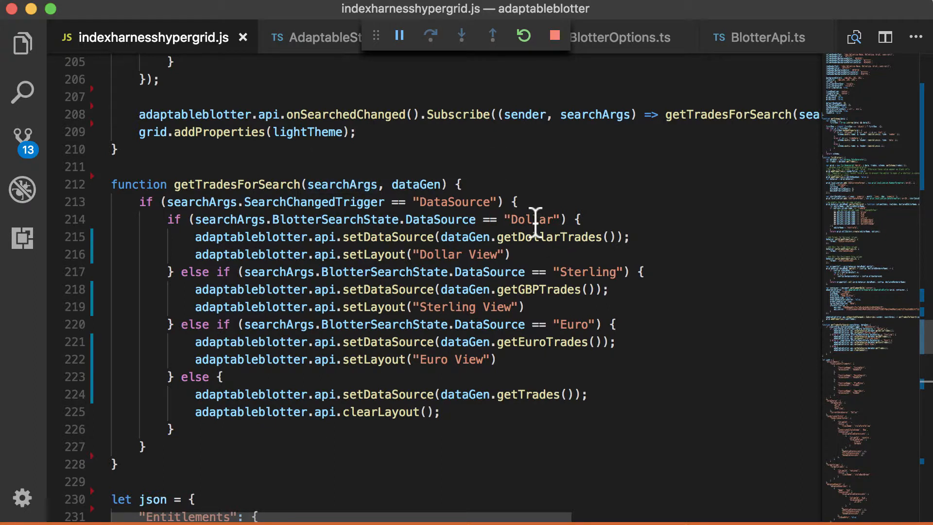
pyautogui.moveTo(371, 254)
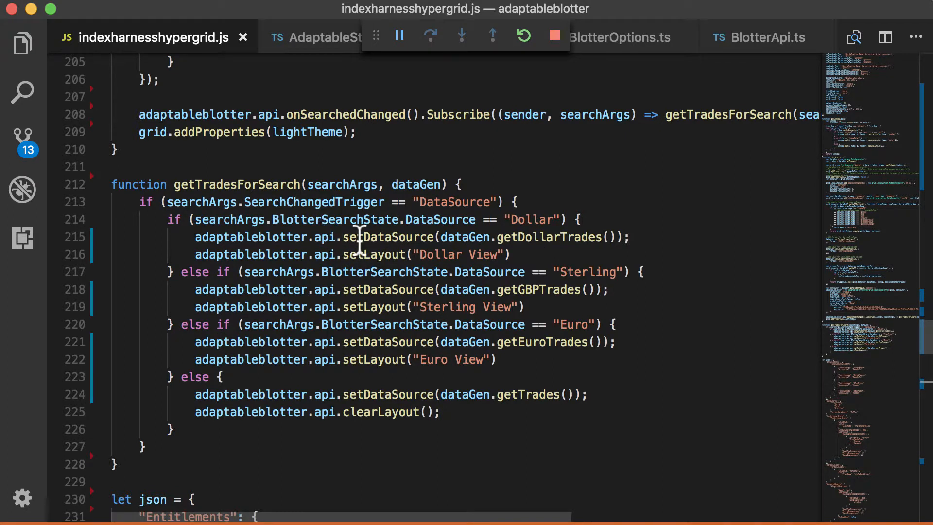
# Select the setDataSource call on line 215 of getTradesForSearch
pyautogui.doubleClick(388, 236)
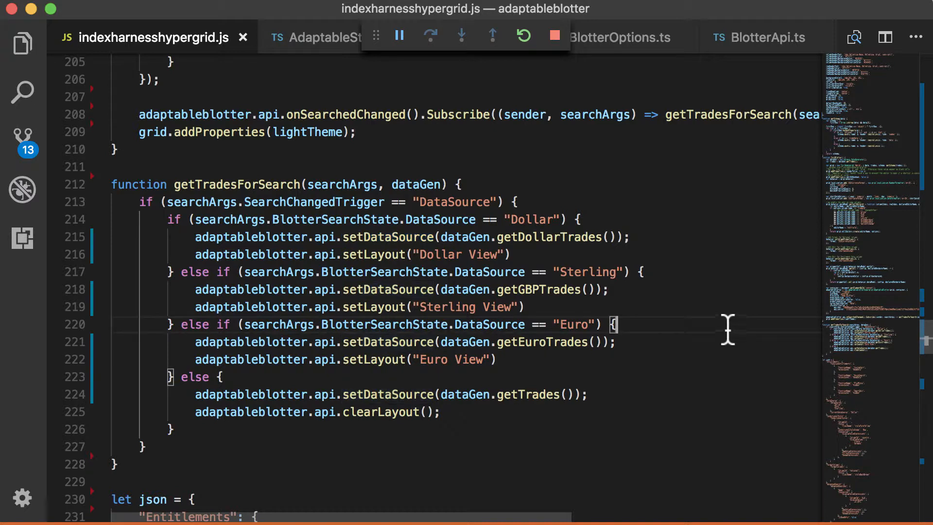
pyautogui.moveTo(523, 233)
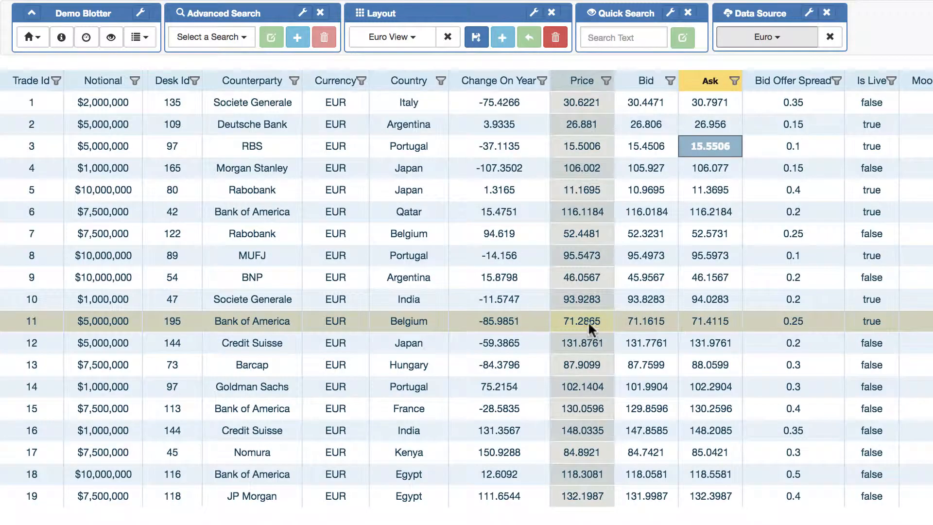
pyautogui.moveTo(582, 317)
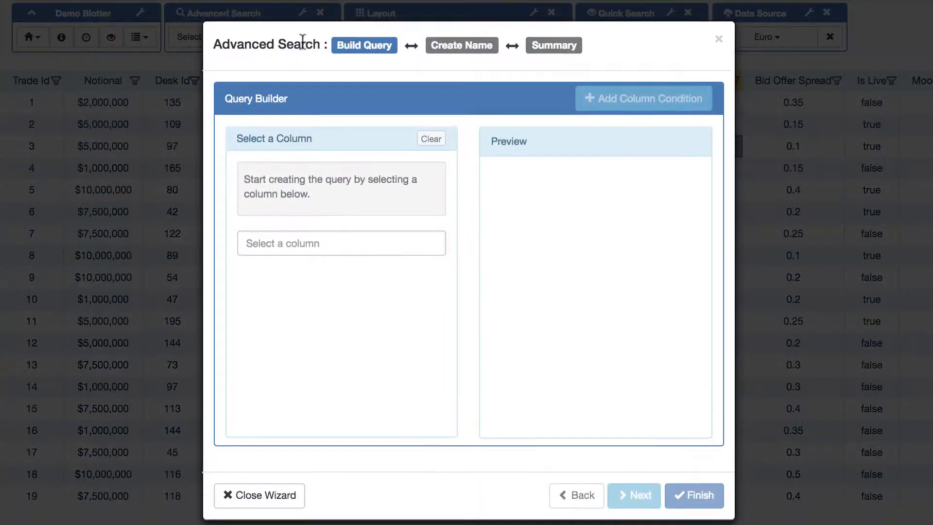
# Build the 'big notional' search on Notional $7,500,000 and $10,000,000, reaching its summary
pyautogui.click(341, 243)
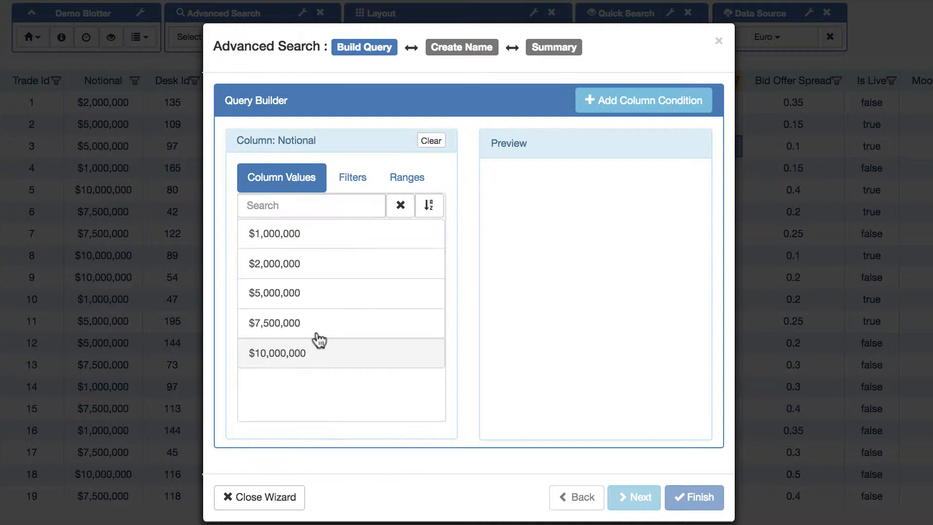
pyautogui.click(276, 352)
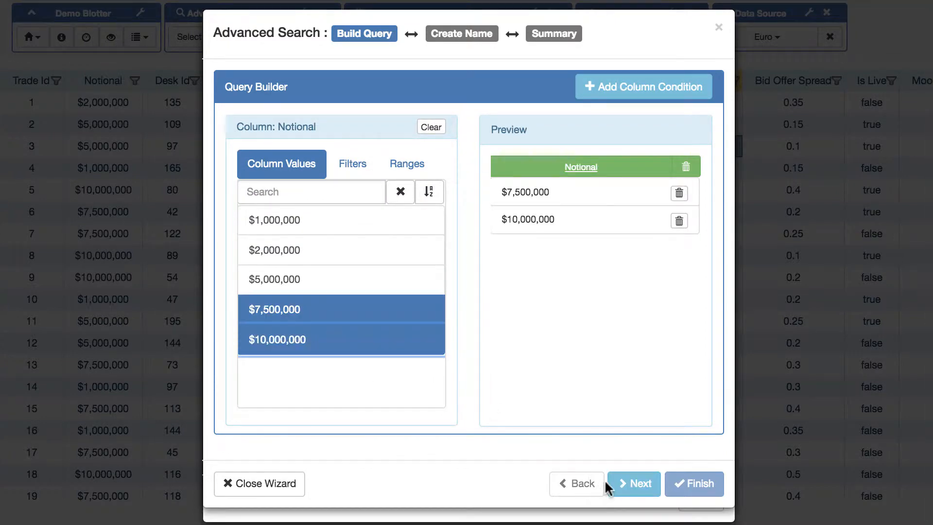
pyautogui.click(633, 482)
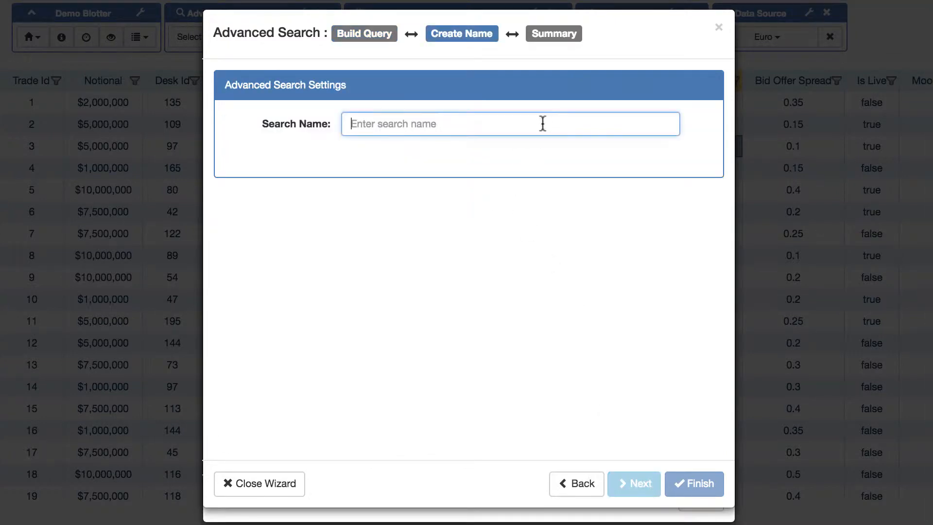
pyautogui.write('big notin')
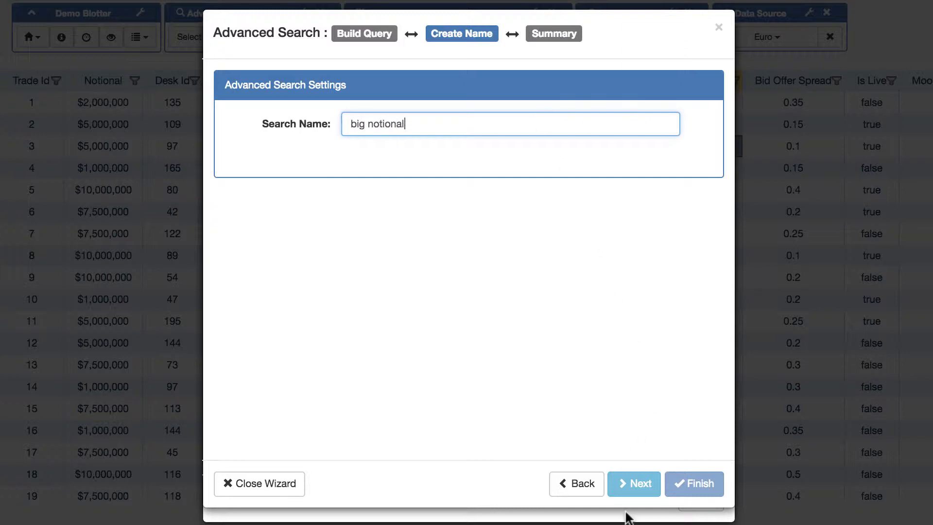
pyautogui.click(633, 483)
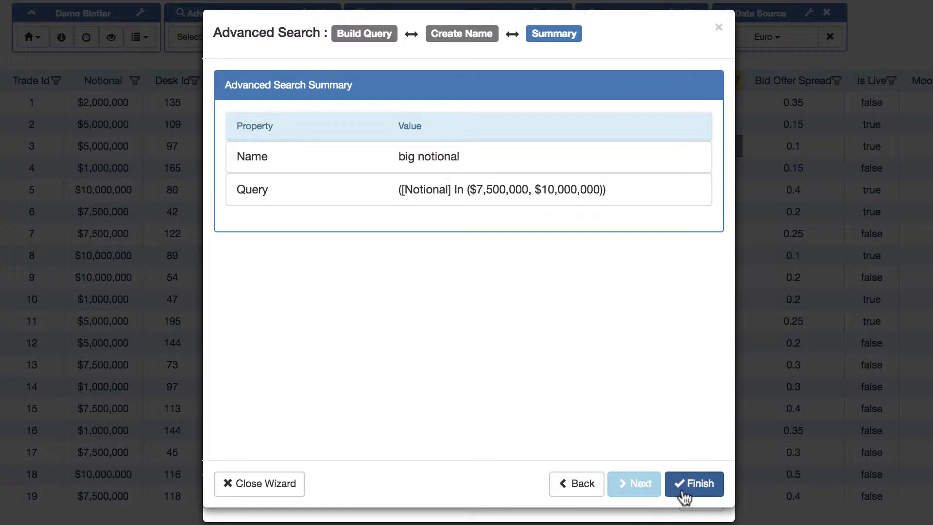
# Finish saving 'big notional' and close the Advanced Search popup
pyautogui.click(693, 483)
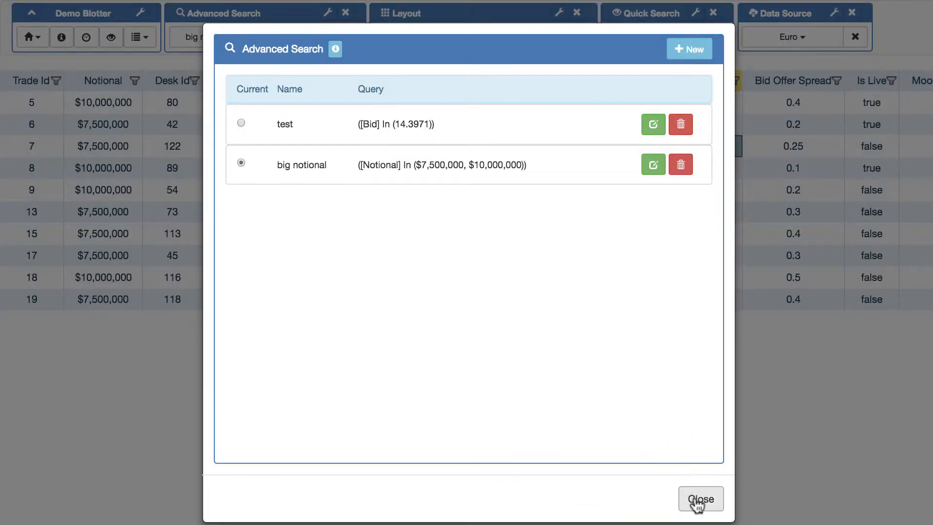
pyautogui.click(700, 498)
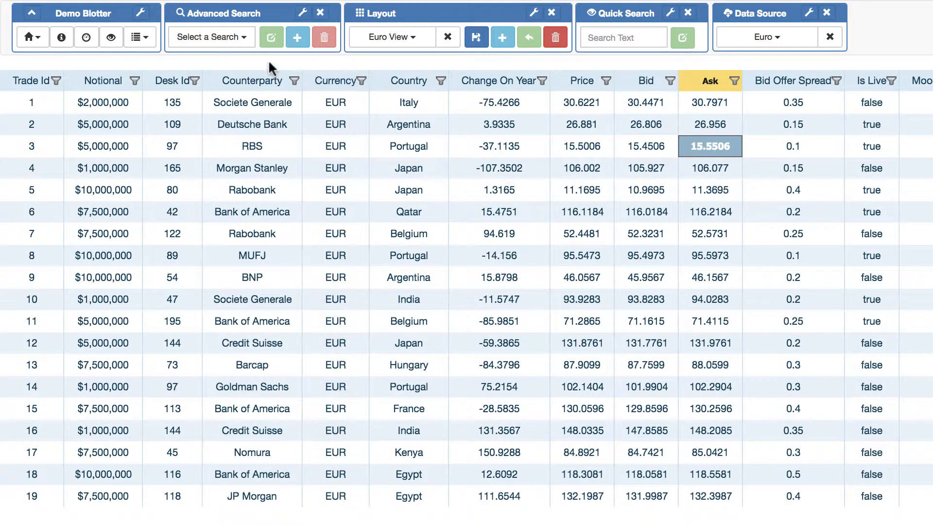
# Apply 'big notional' from the Advanced Search dropdown and select the Sterling data source
pyautogui.click(210, 37)
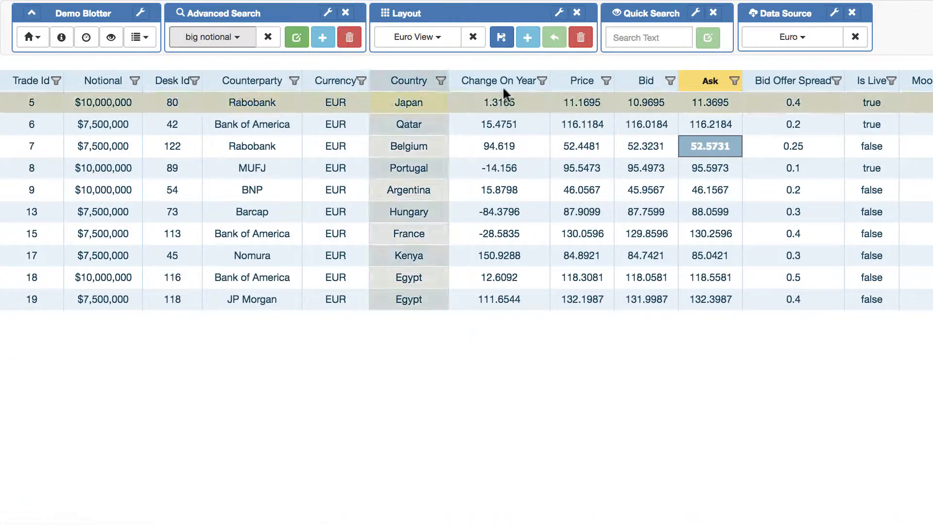
pyautogui.click(791, 37)
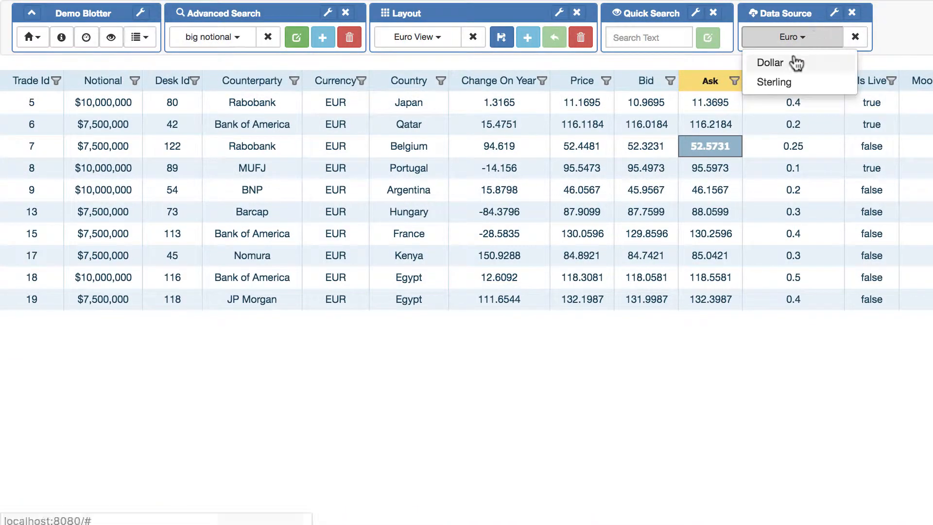
pyautogui.click(769, 63)
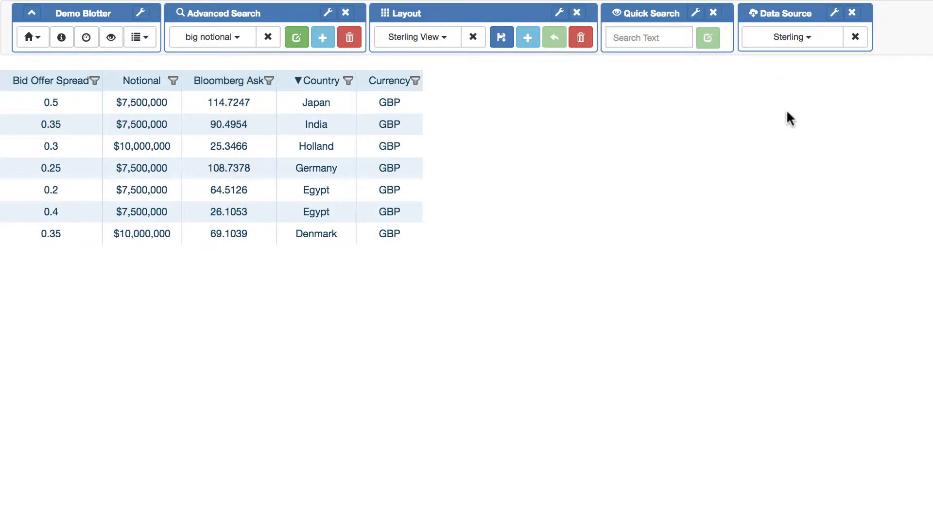
pyautogui.click(229, 233)
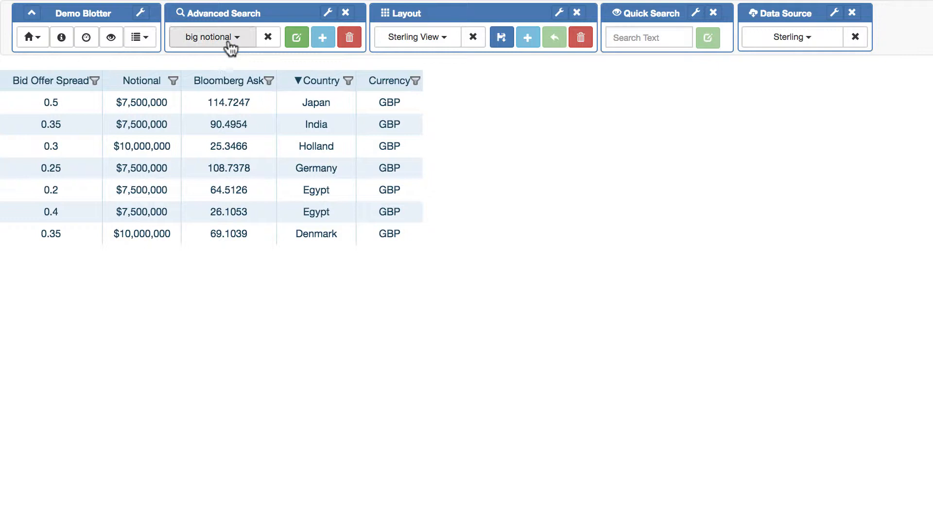
pyautogui.moveTo(452, 161)
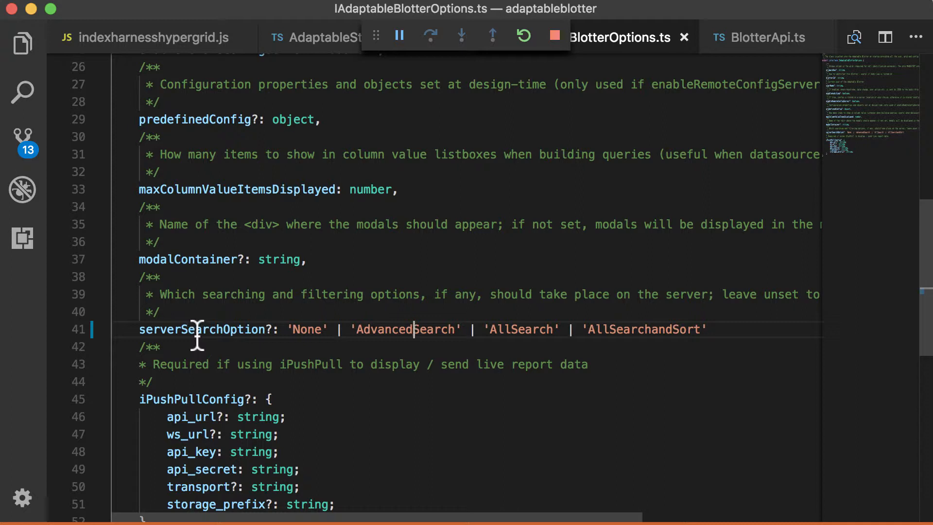
pyautogui.moveTo(327, 351)
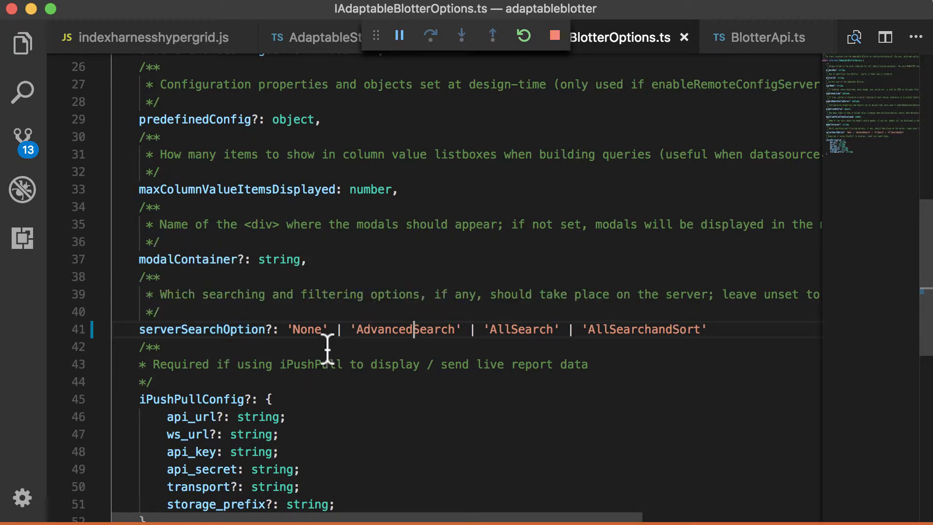
pyautogui.moveTo(302, 331)
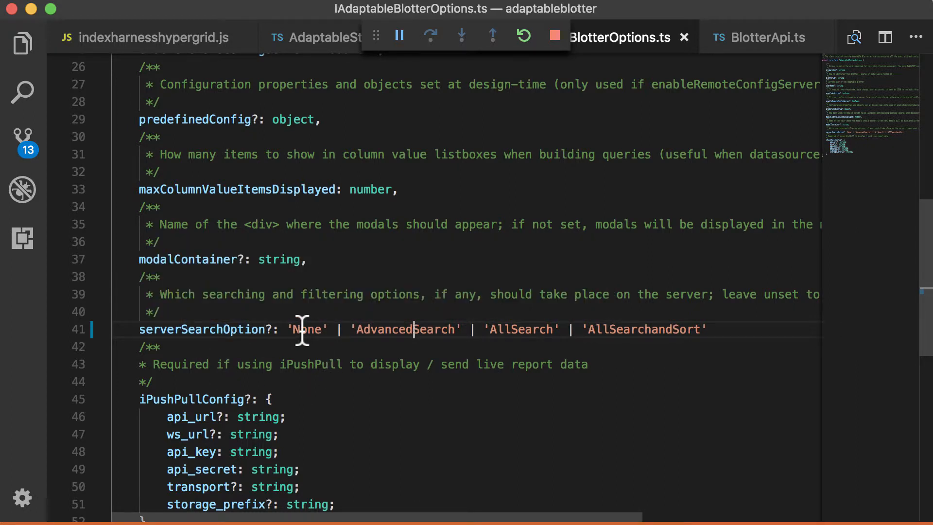
pyautogui.moveTo(392, 328)
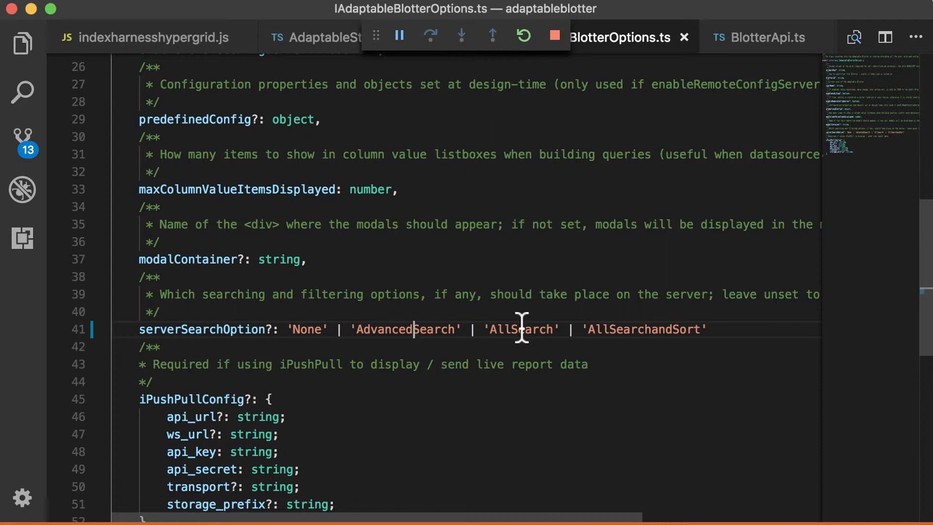
# Highlight AllSearchandSort in IAdaptableBlotterOptions.ts, then start a quick search in the blotter
pyautogui.doubleClick(644, 329)
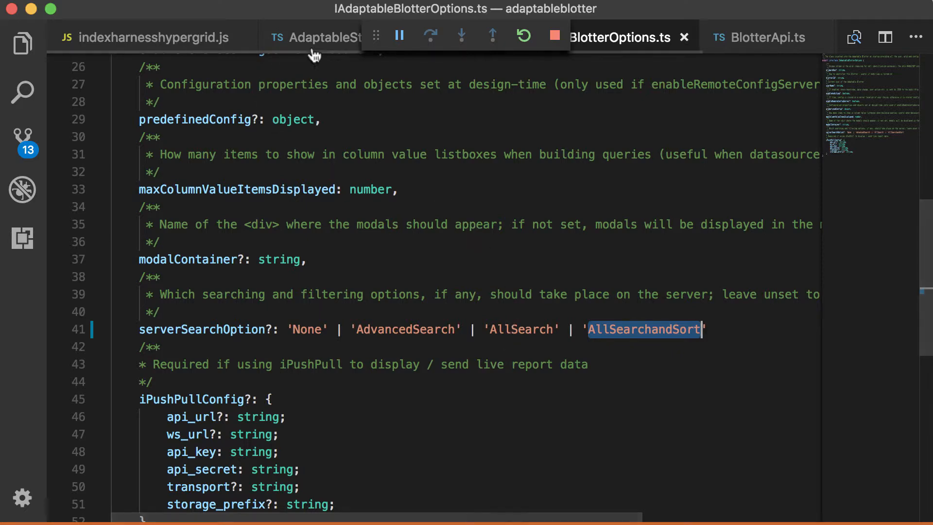
pyautogui.click(324, 37)
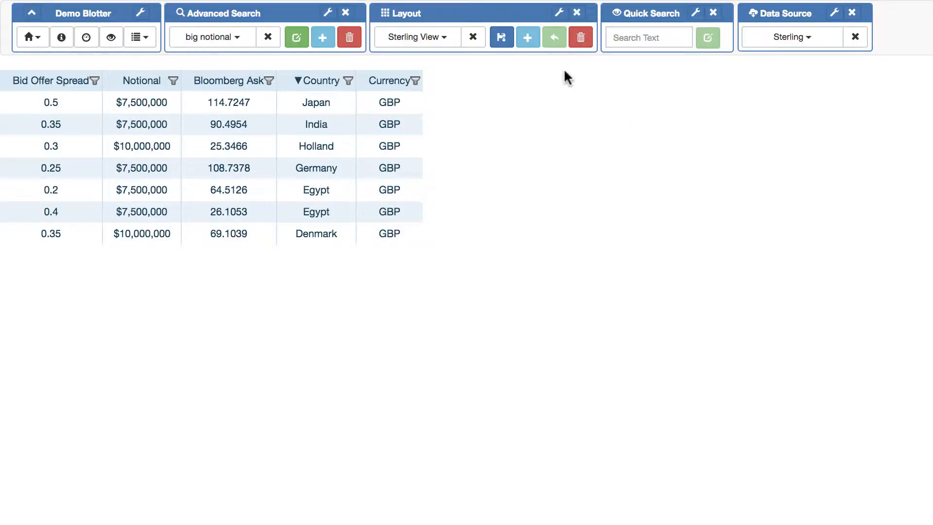
pyautogui.click(647, 37)
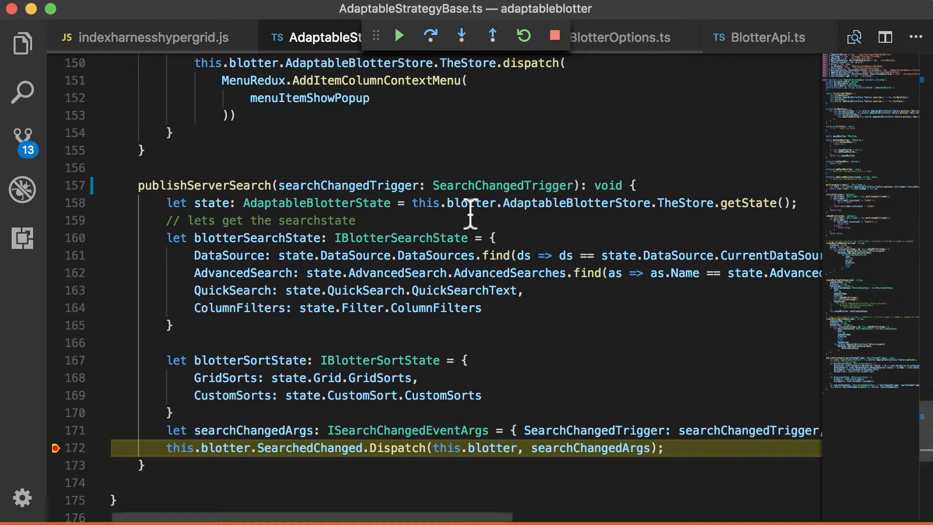
pyautogui.moveTo(565, 436)
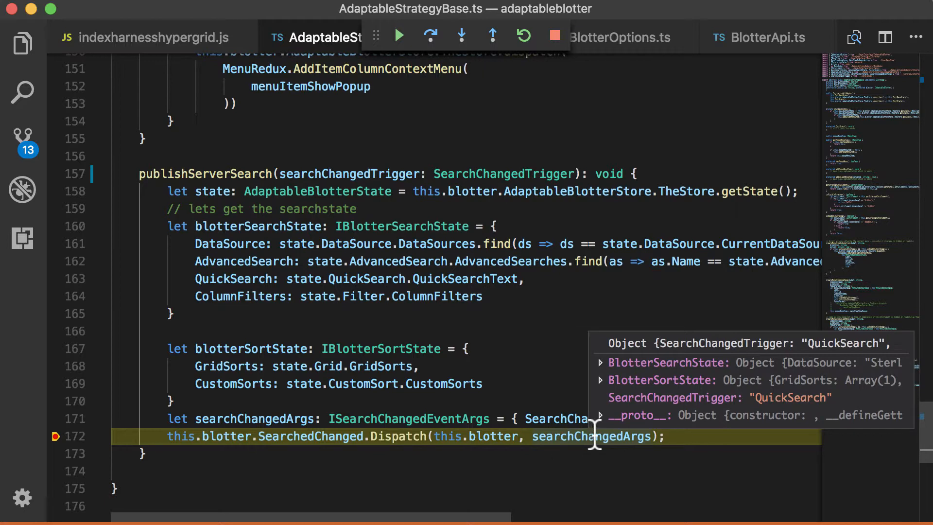
pyautogui.moveTo(771, 408)
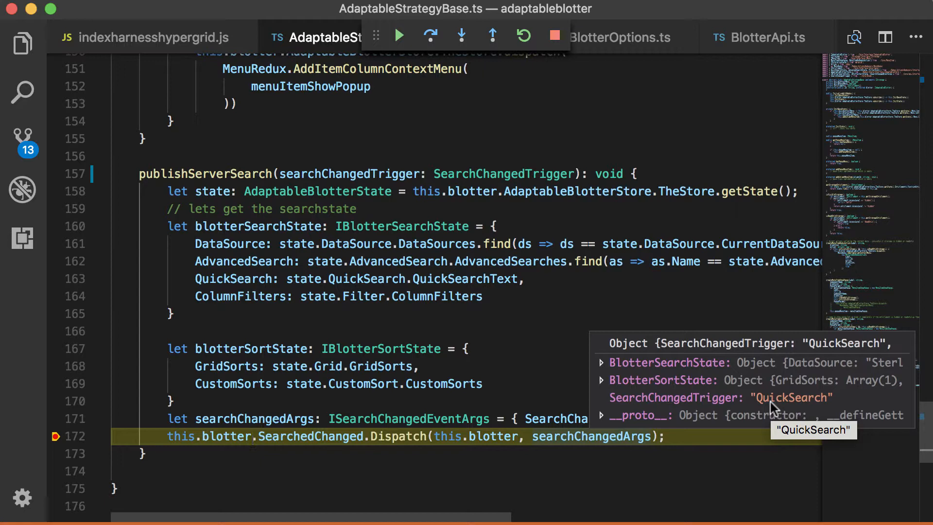
pyautogui.moveTo(701, 384)
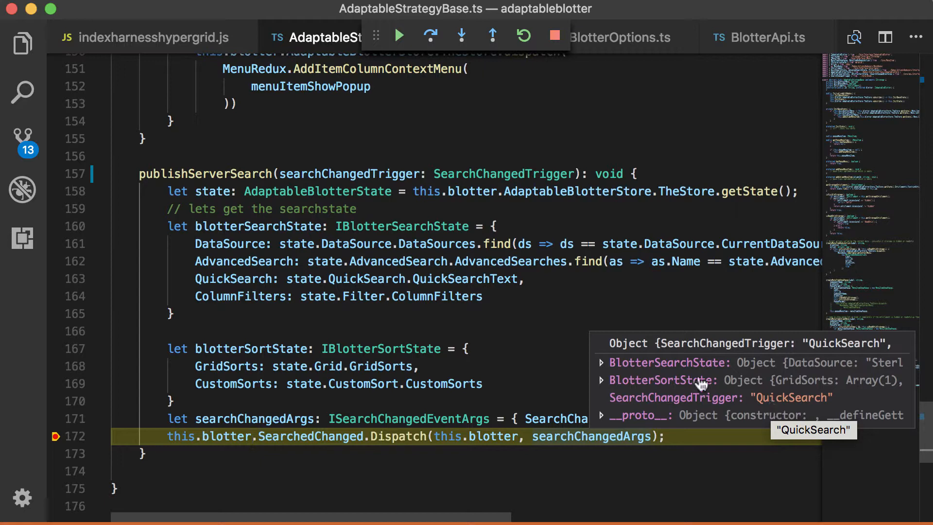
pyautogui.click(600, 362)
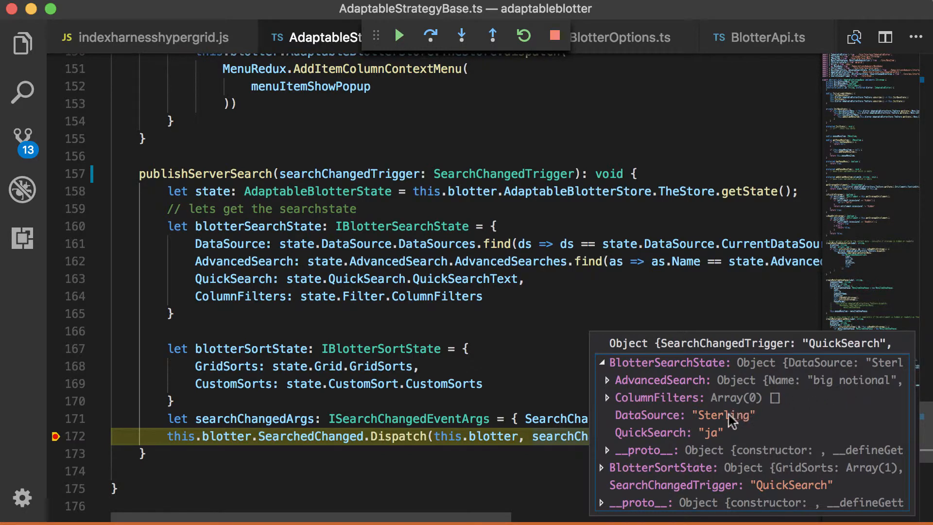
pyautogui.moveTo(723, 414)
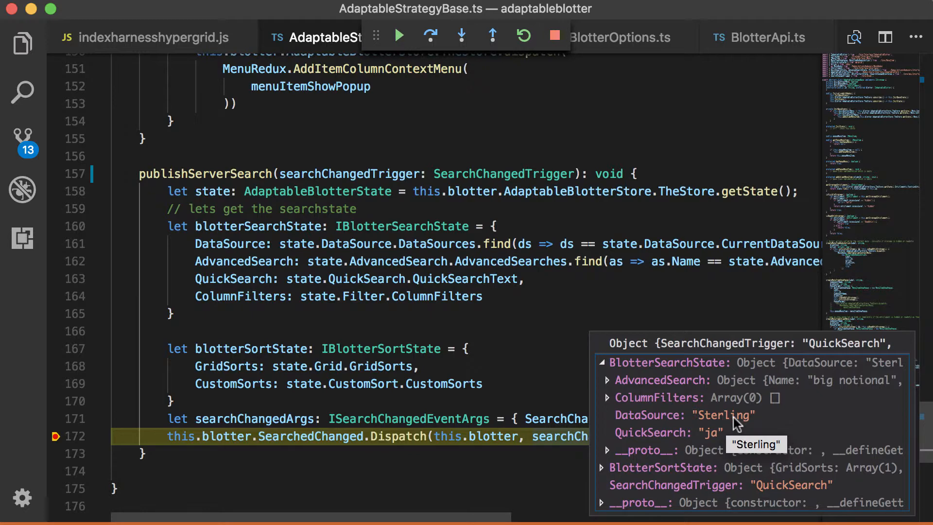
pyautogui.moveTo(712, 440)
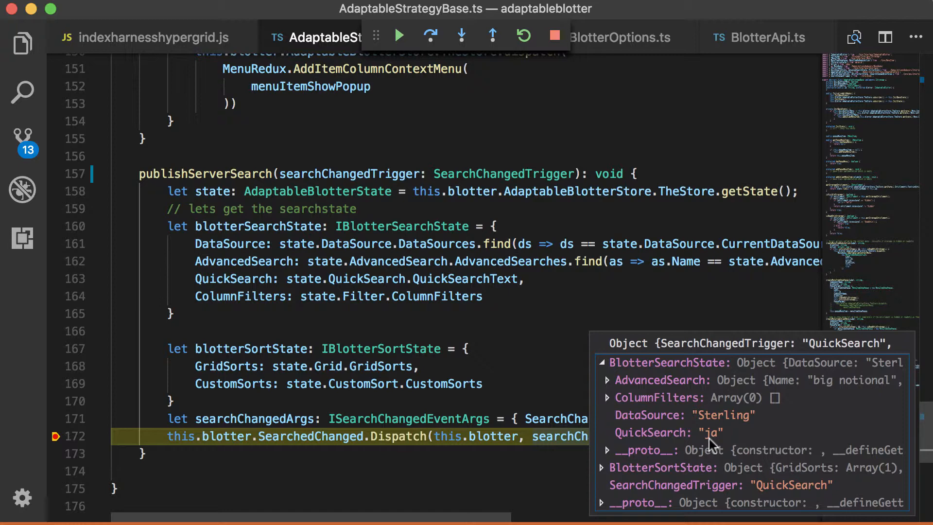
pyautogui.moveTo(609, 392)
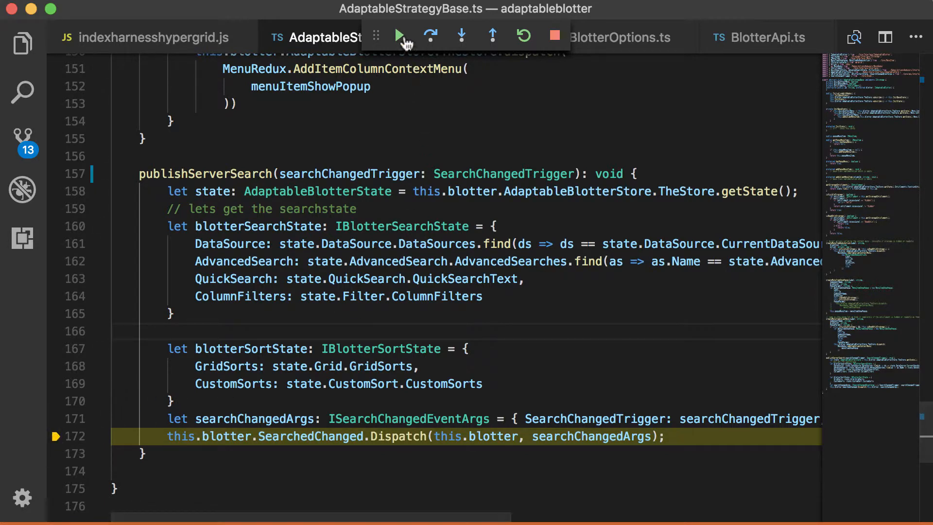
# Continue past the breakpoint and clear the 'ja' quick search
pyautogui.click(397, 37)
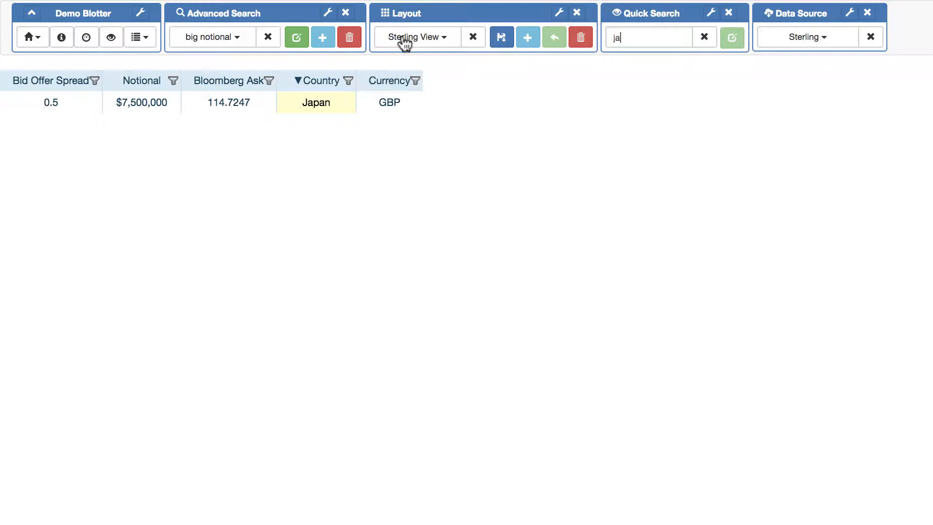
pyautogui.click(648, 37)
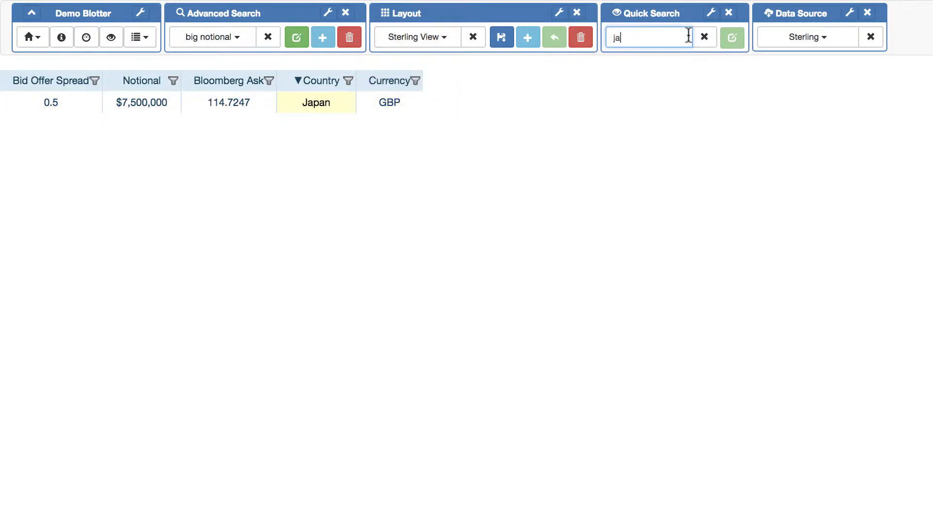
pyautogui.click(704, 37)
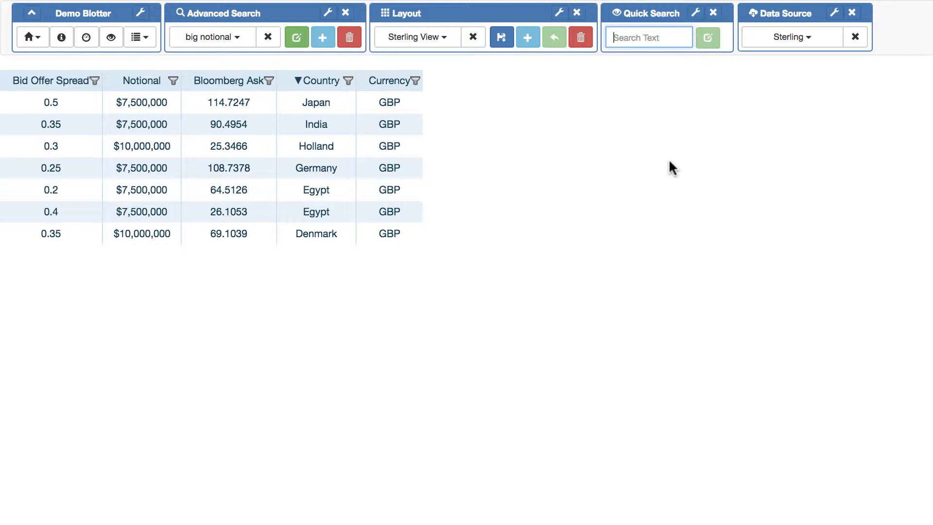
pyautogui.moveTo(824, 63)
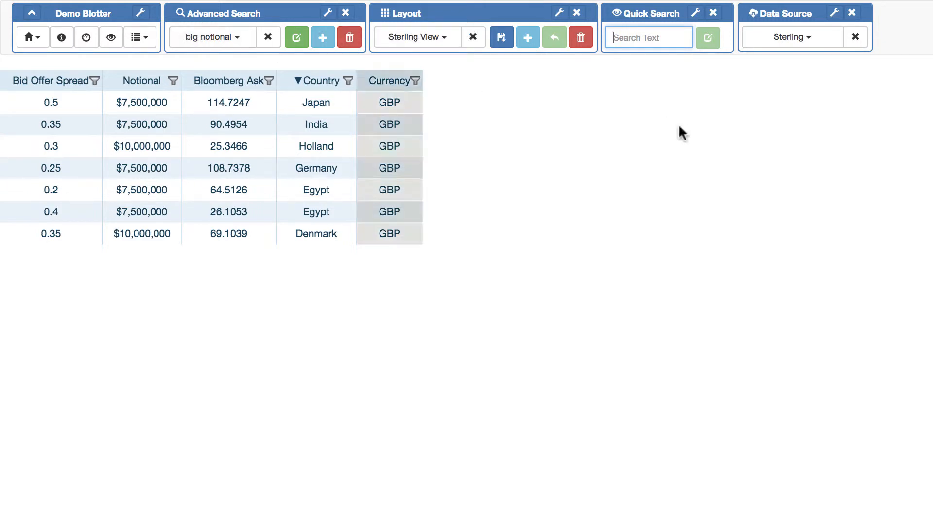
pyautogui.moveTo(548, 115)
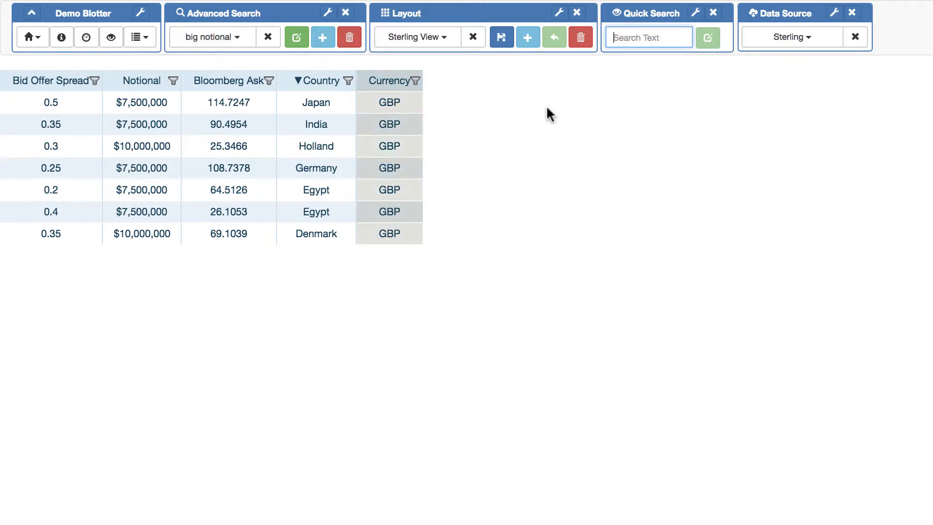